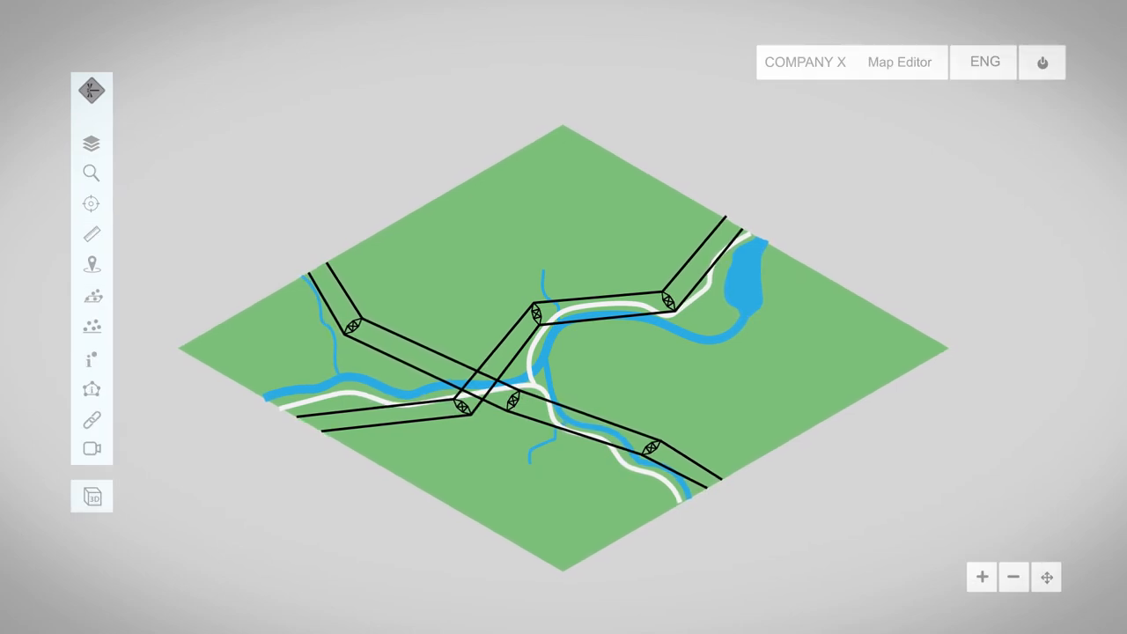
- Show the elevation contour lines over the terrain on the isometric map
left_click(92, 497)
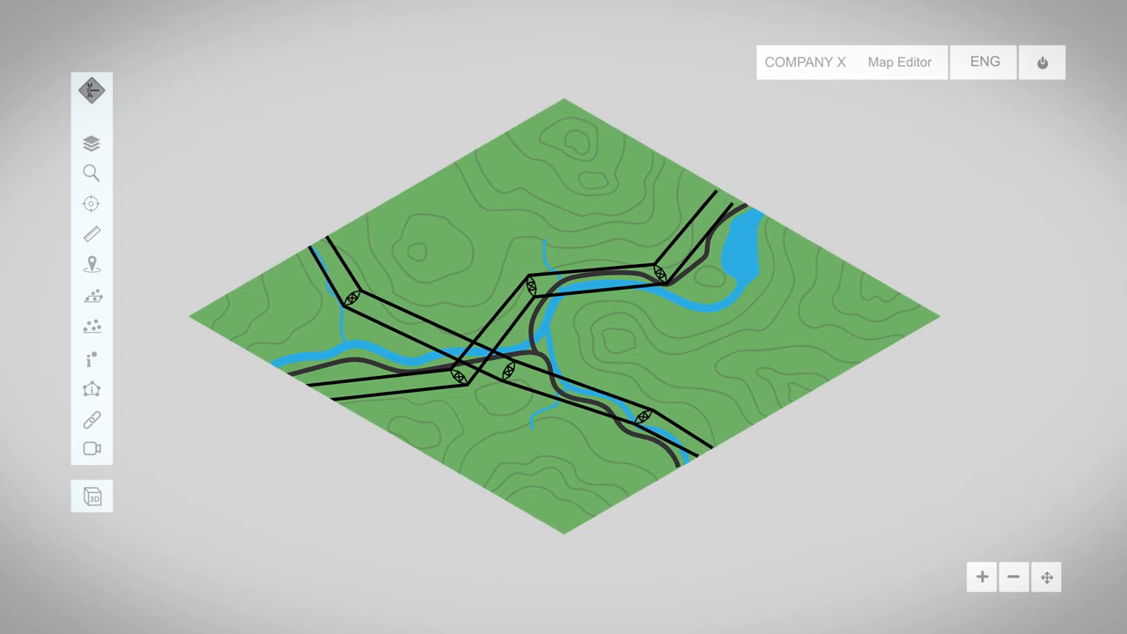
left_click(643, 264)
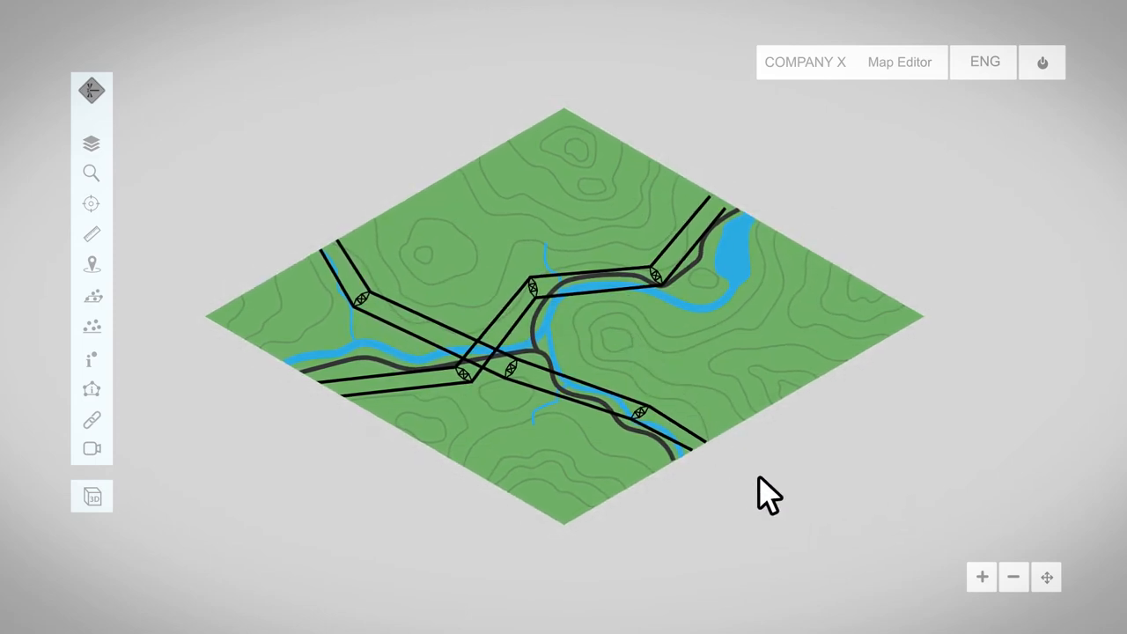
- Switch to the 3D terrain view, reach layer group management, and set the language to Slovenščina
left_click(92, 497)
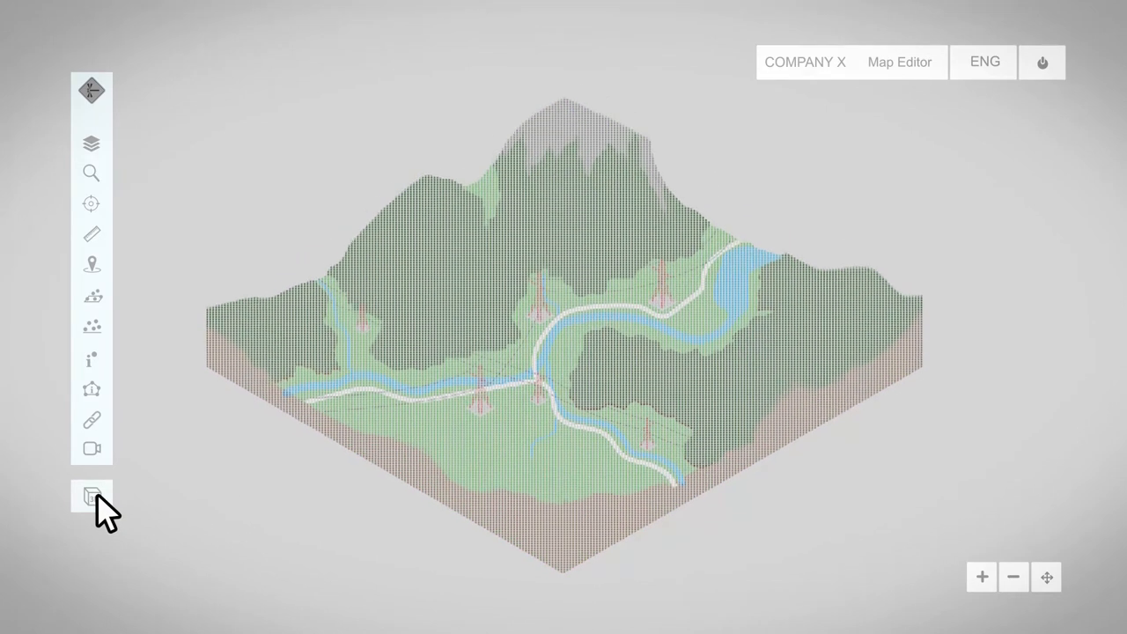
left_click(92, 497)
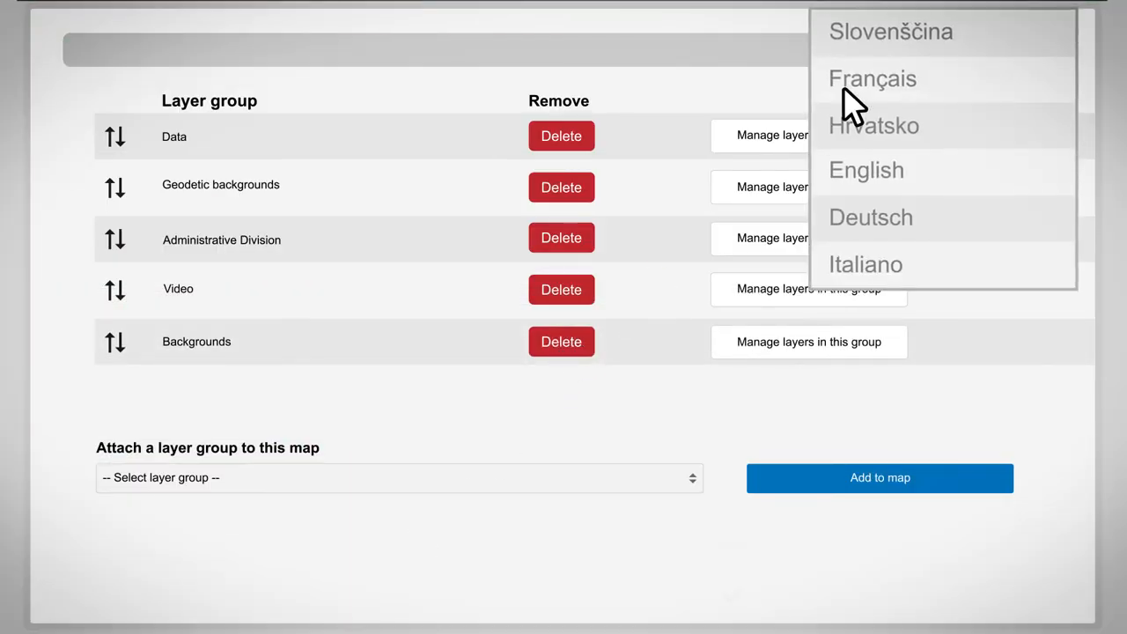
left_click(892, 32)
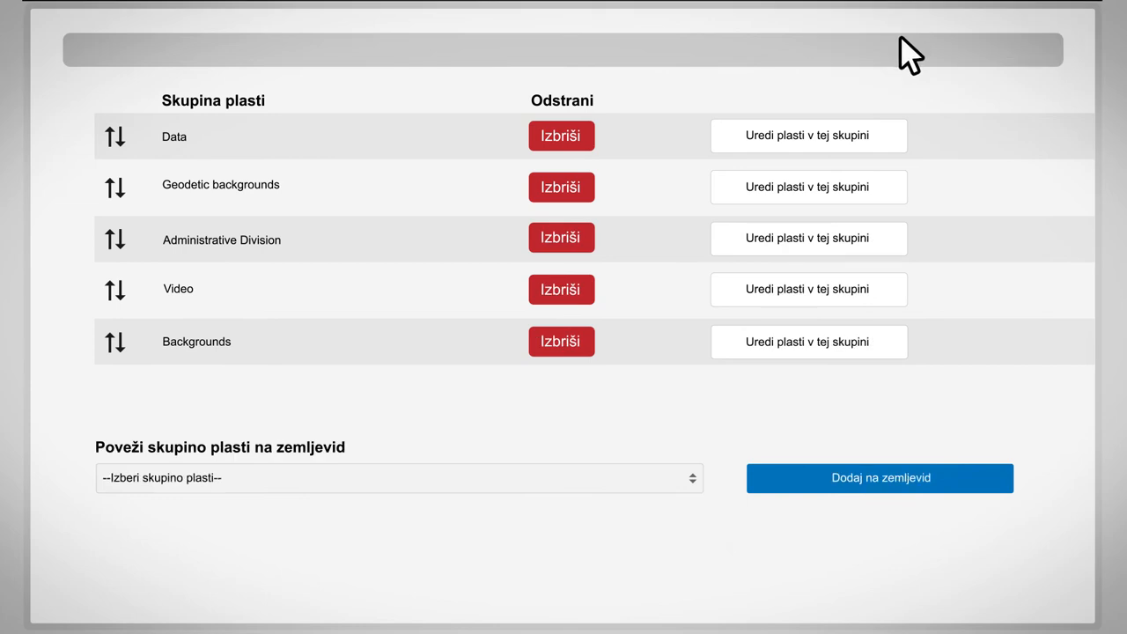